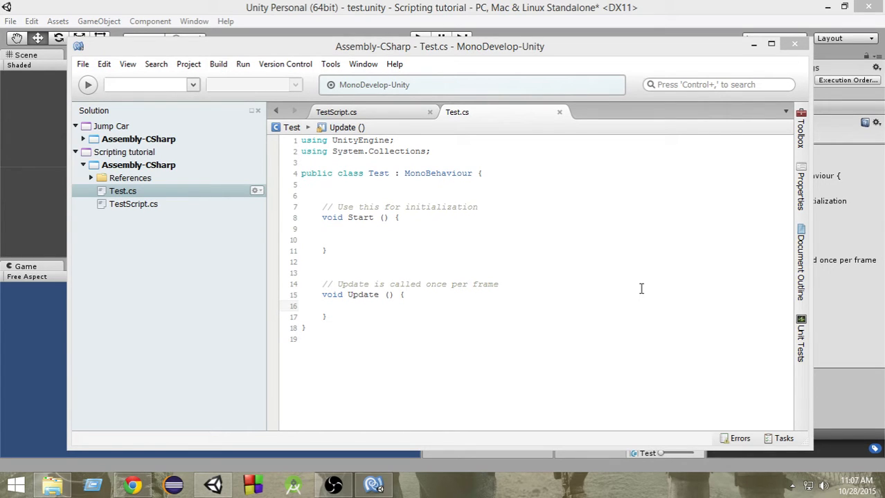
mouse_move(640, 289)
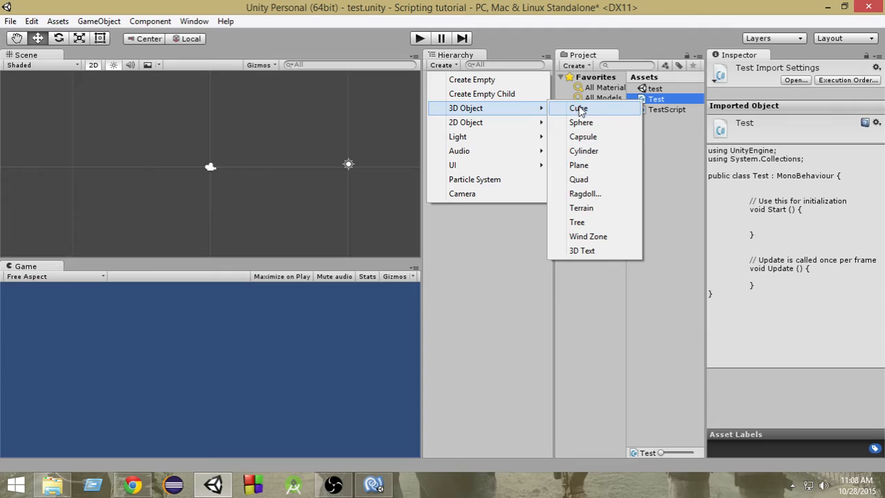
Create a Quad 3D object and select it in the Hierarchy to show its Inspector
click(579, 180)
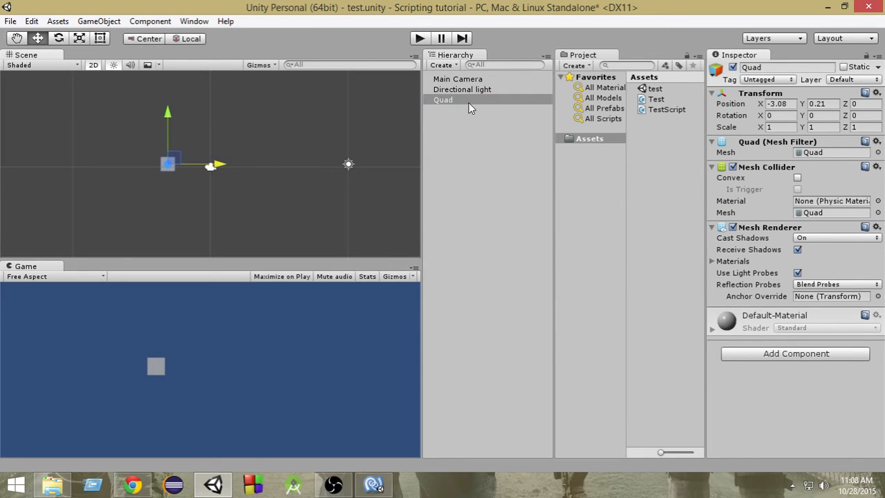
mouse_move(440, 109)
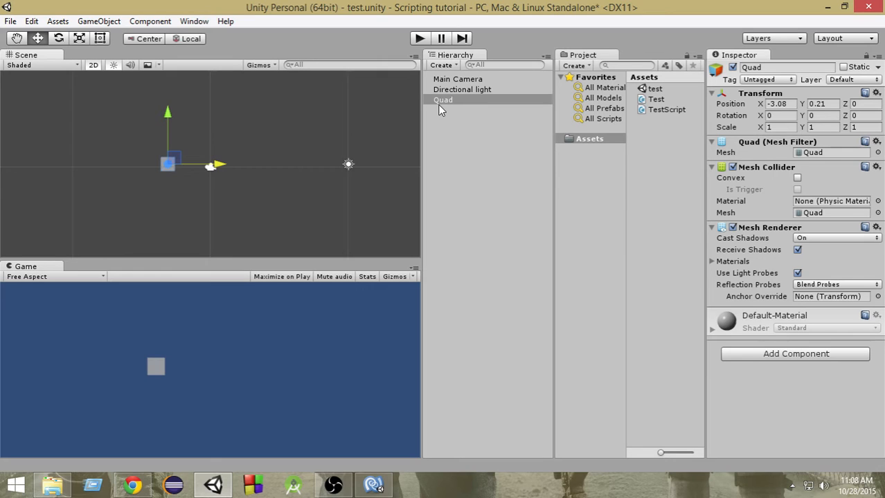
click(443, 99)
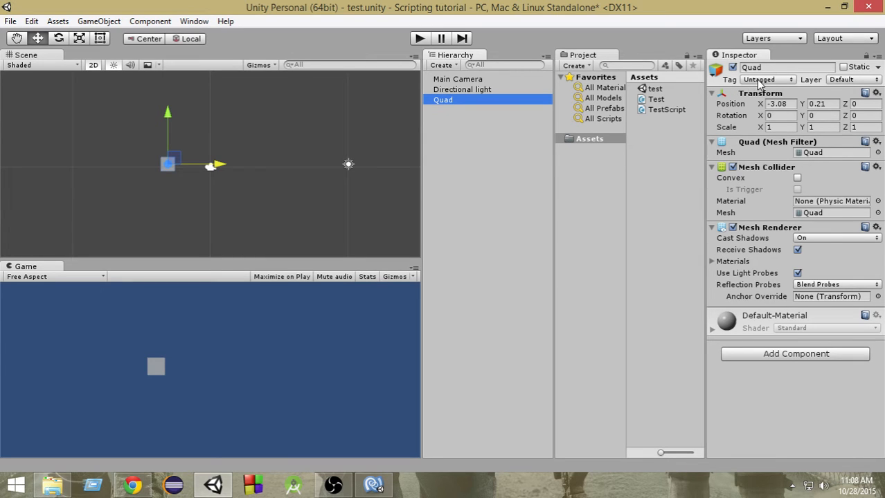
Add a new tag entry in Tags & Layers and name it 'quad'
click(767, 79)
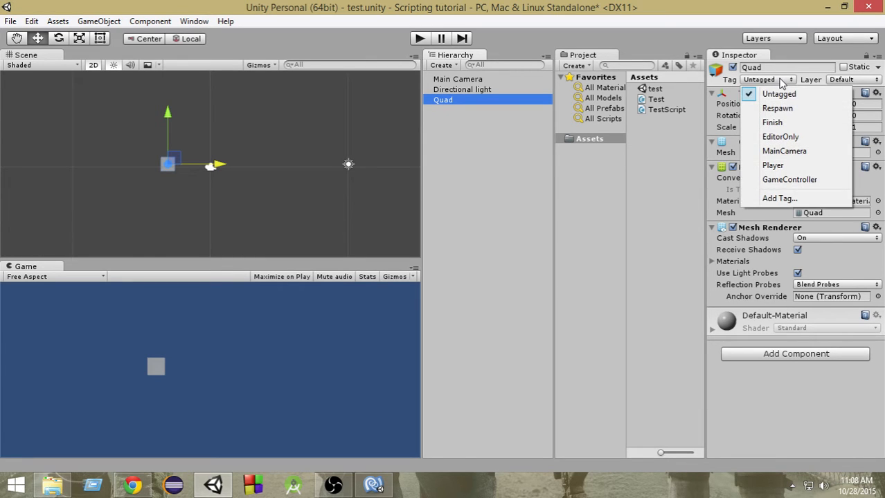
mouse_move(777, 108)
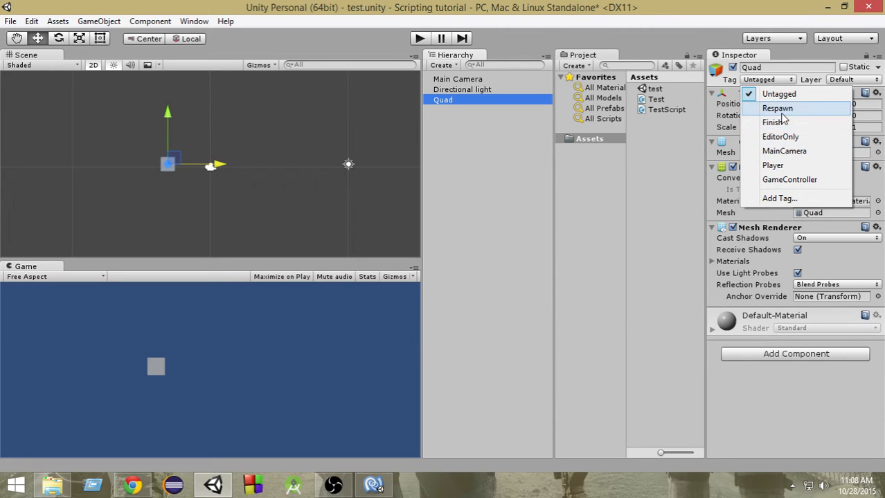
mouse_move(777, 200)
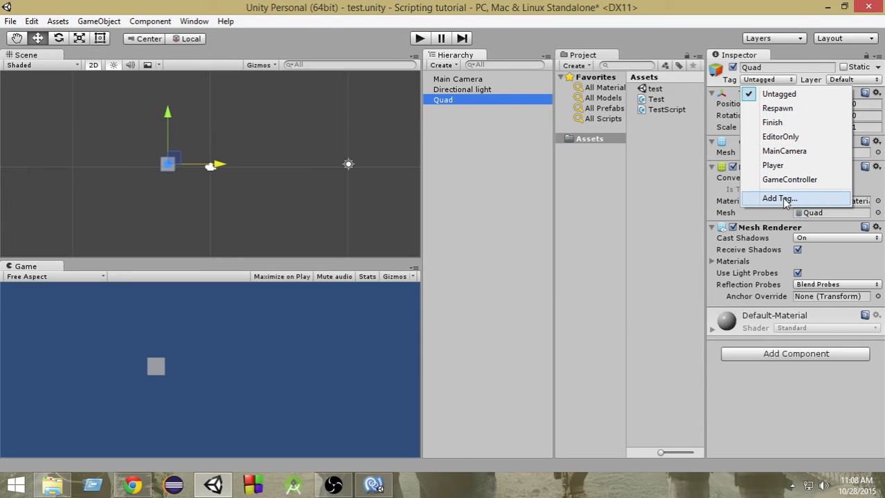
mouse_move(788, 202)
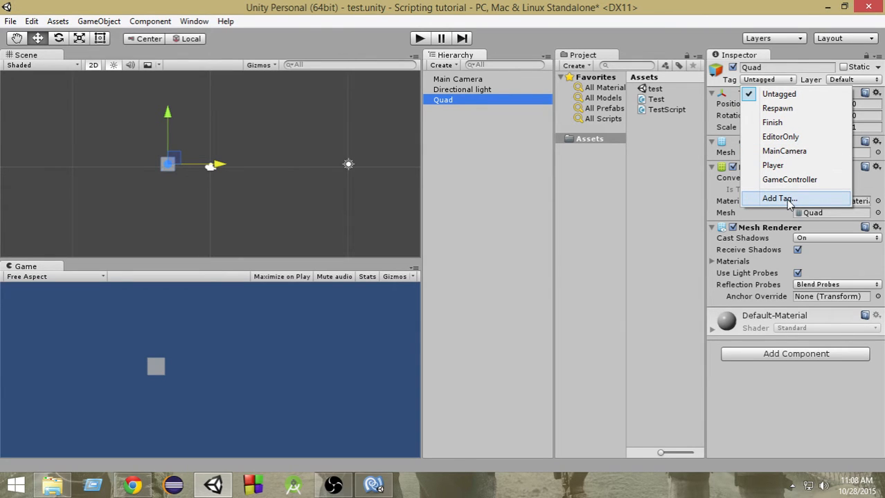
click(778, 199)
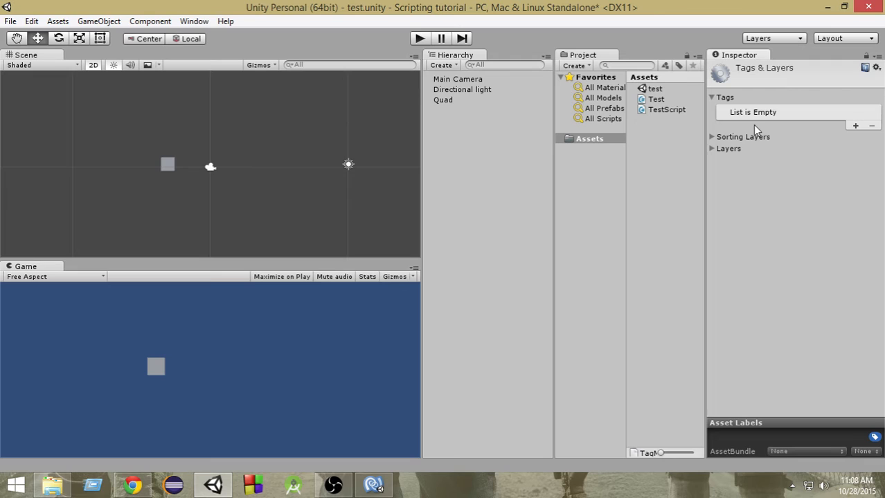
mouse_move(767, 102)
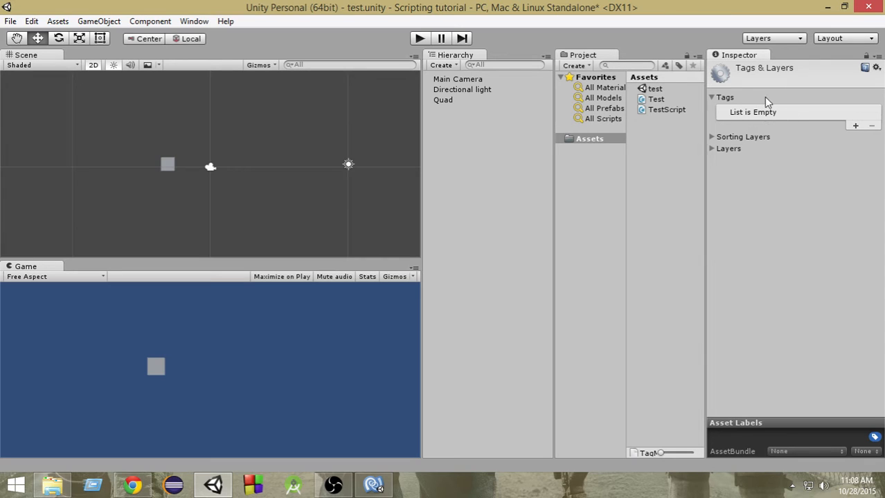
mouse_move(728, 131)
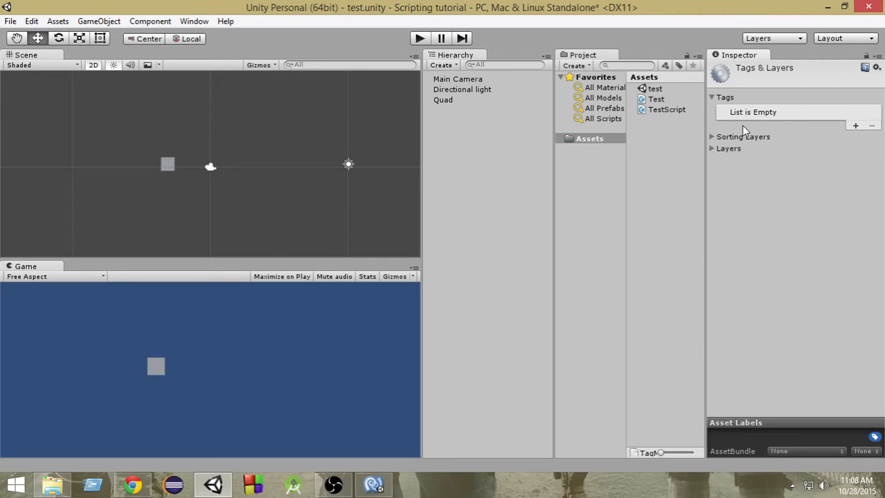
mouse_move(777, 108)
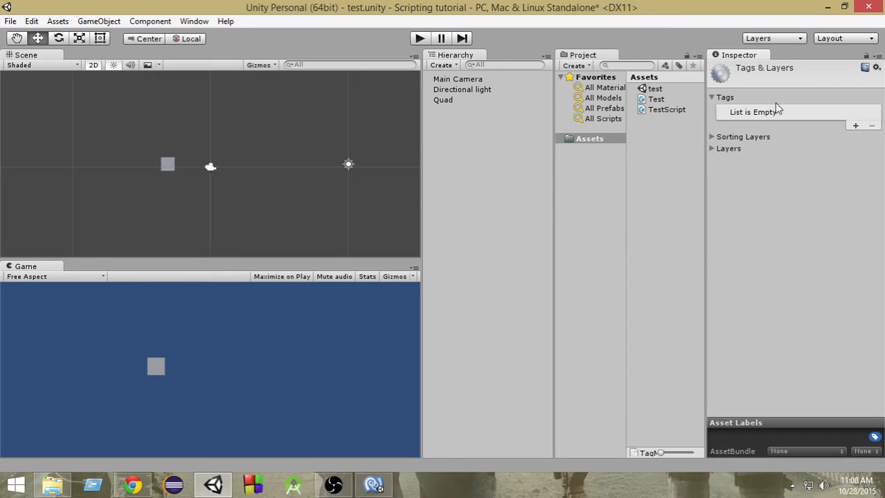
mouse_move(775, 130)
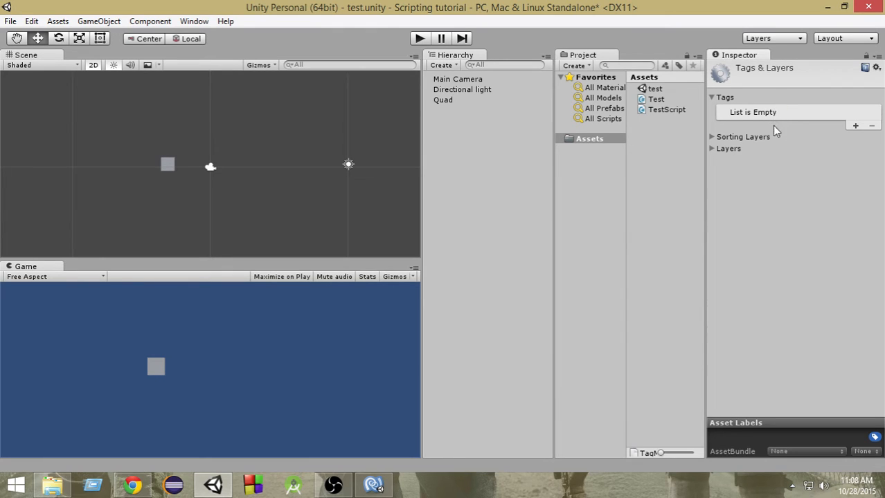
mouse_move(855, 127)
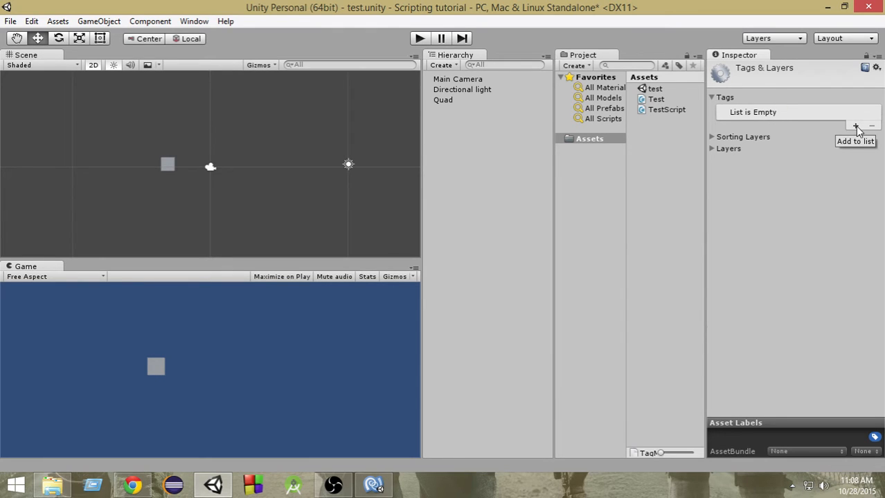
click(856, 124)
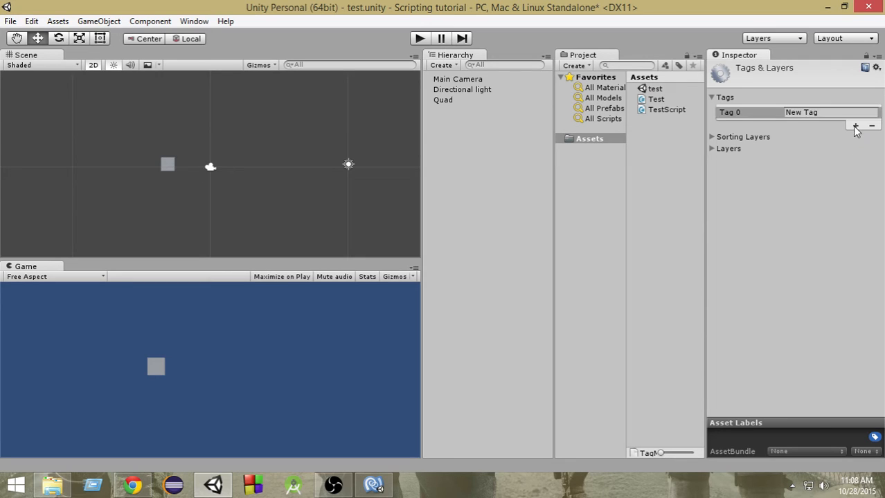
click(828, 112)
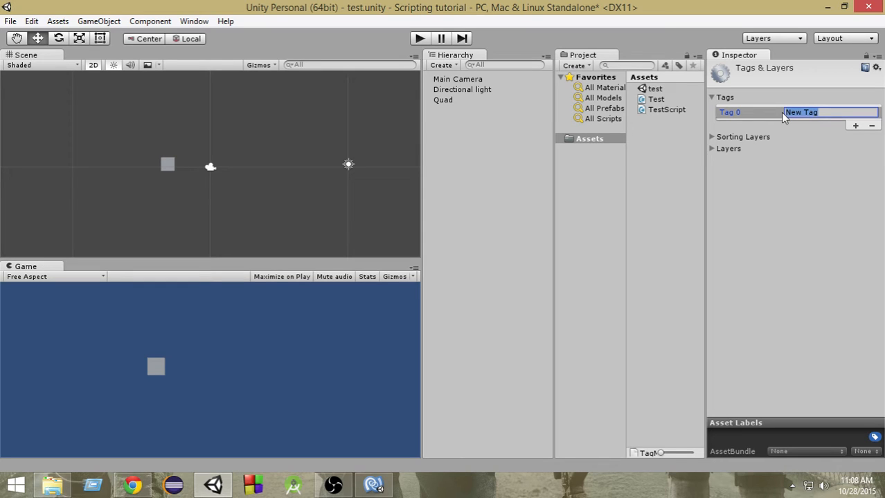
text(quad)
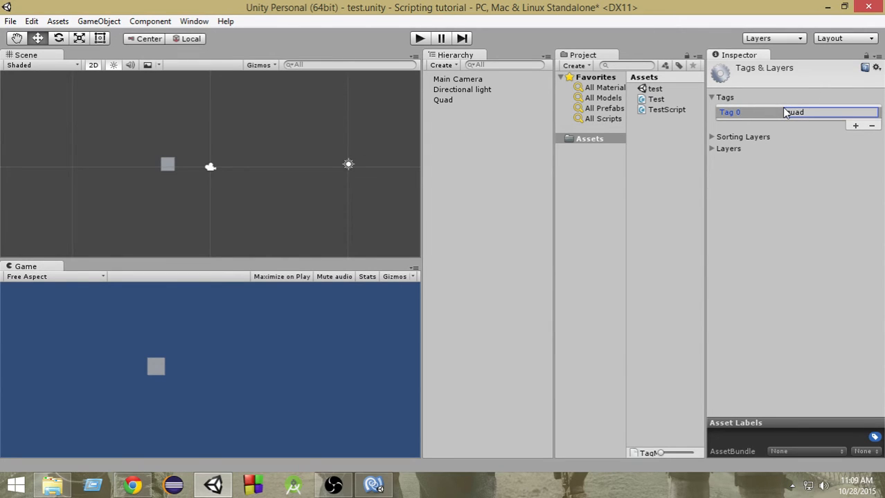
Assign the 'quad' tag to the original Quad object
click(442, 99)
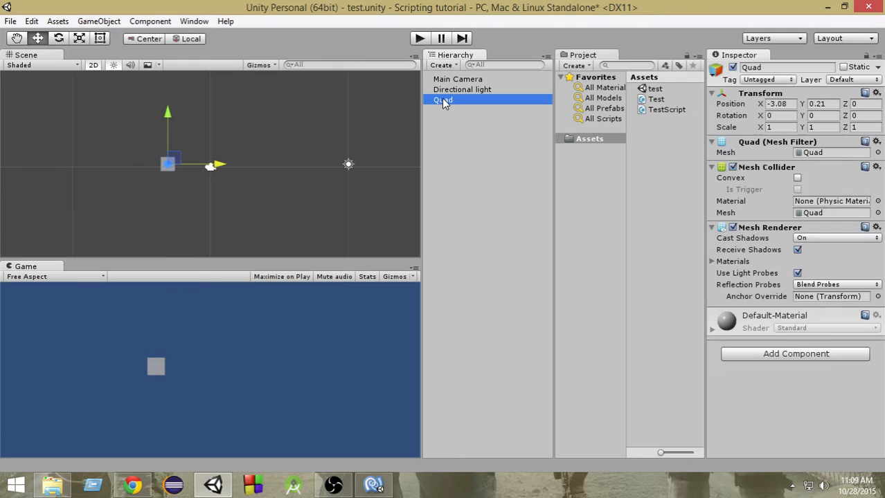
click(768, 79)
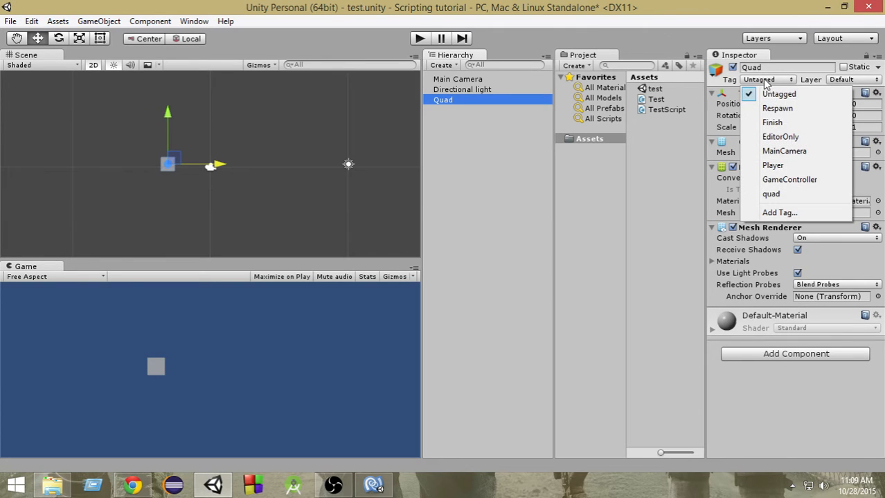
click(769, 194)
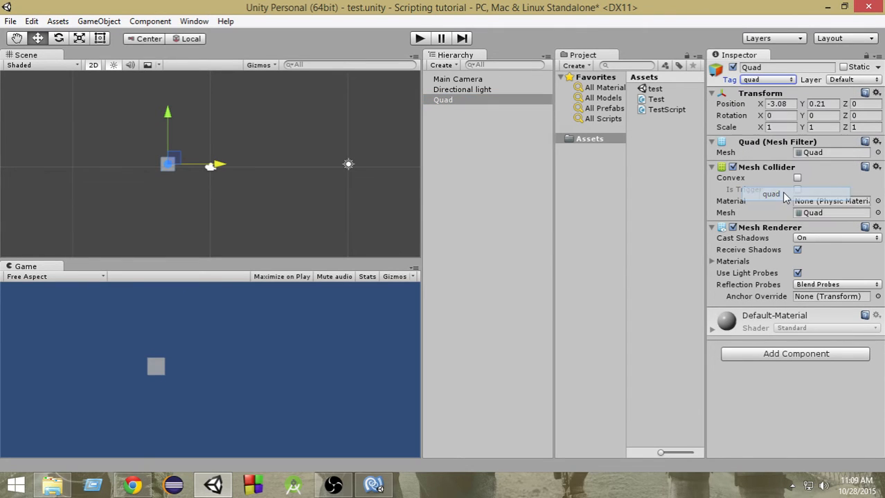
click(443, 100)
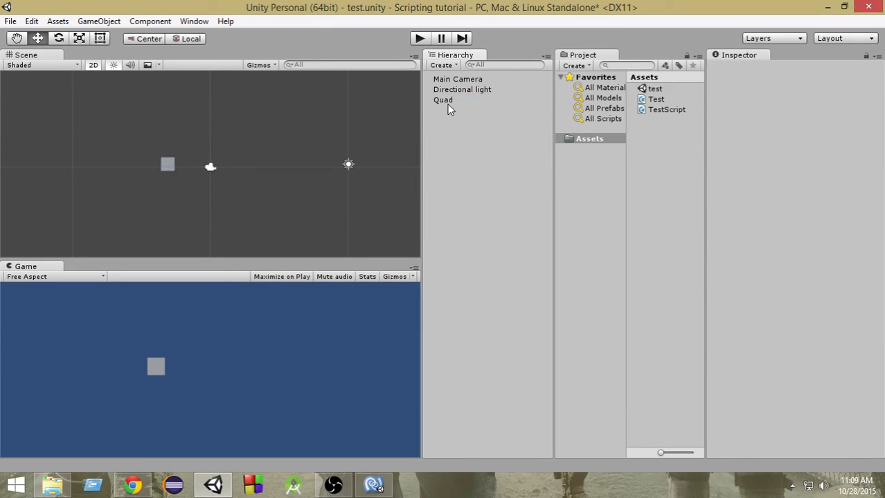
Add a second quad, Quad 1, move it further right and tag it 'quad' as well
click(437, 65)
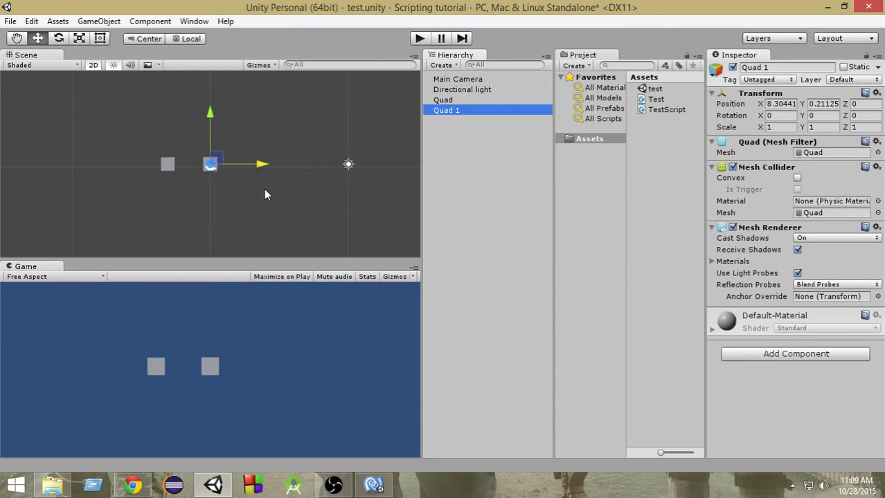
drag(211, 164, 274, 163)
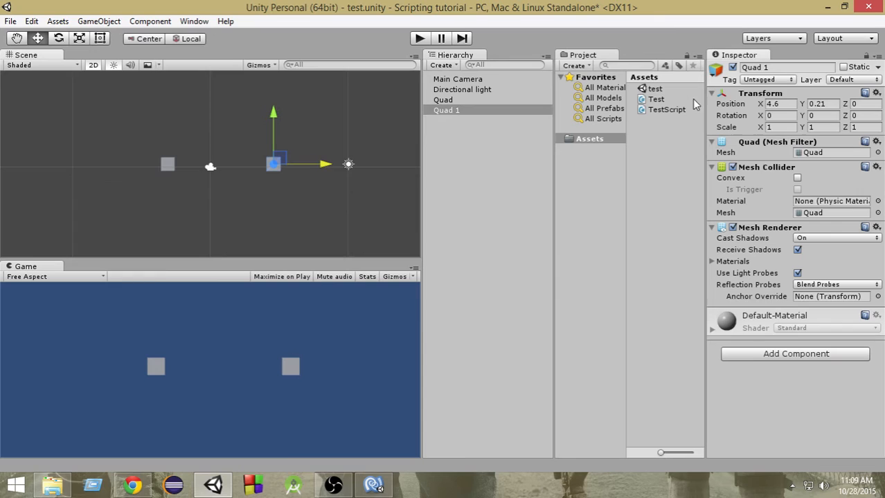
click(767, 79)
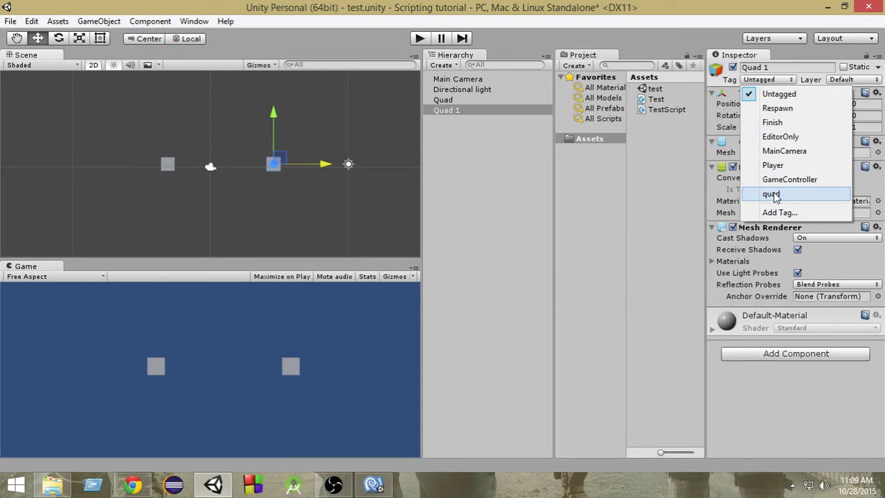
mouse_move(772, 194)
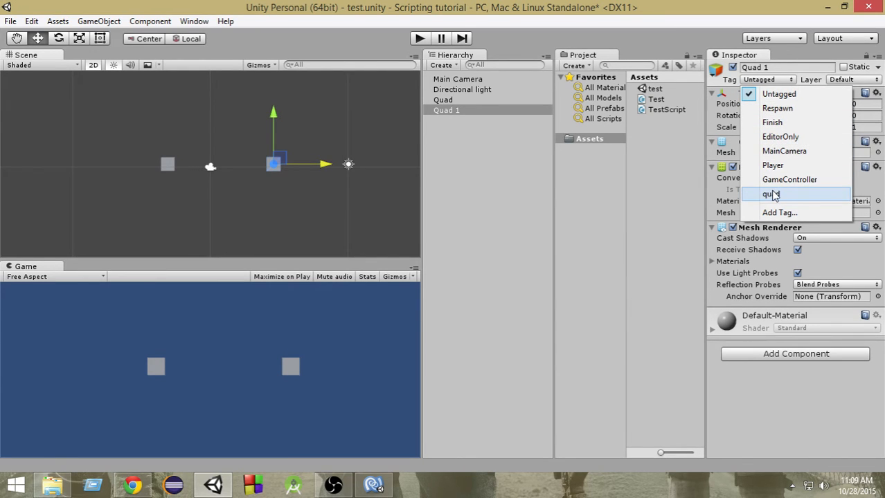
click(443, 100)
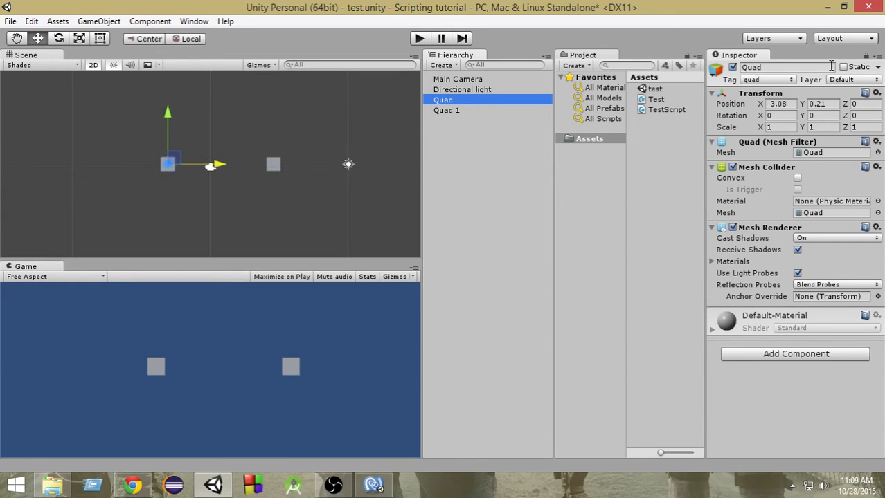
mouse_move(764, 85)
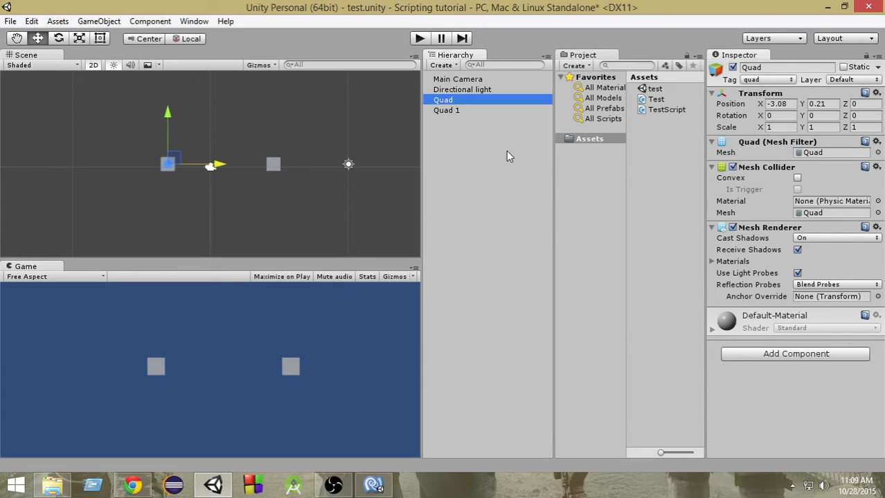
mouse_move(521, 160)
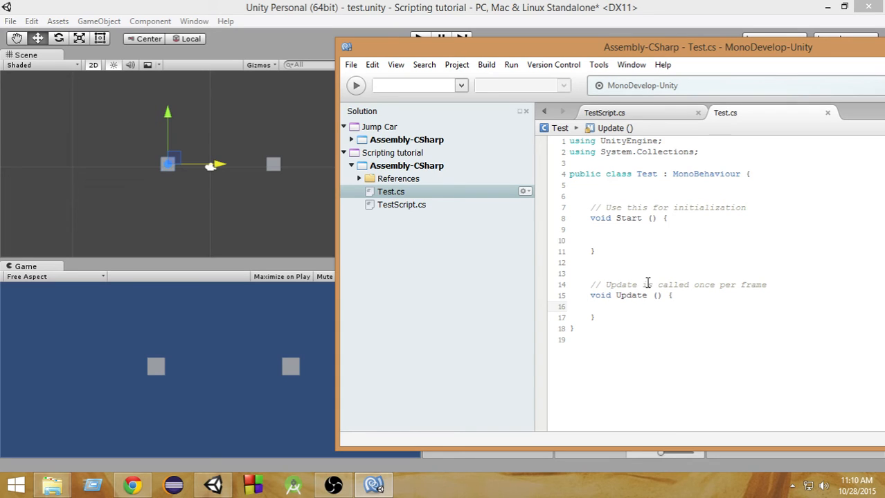
mouse_move(641, 246)
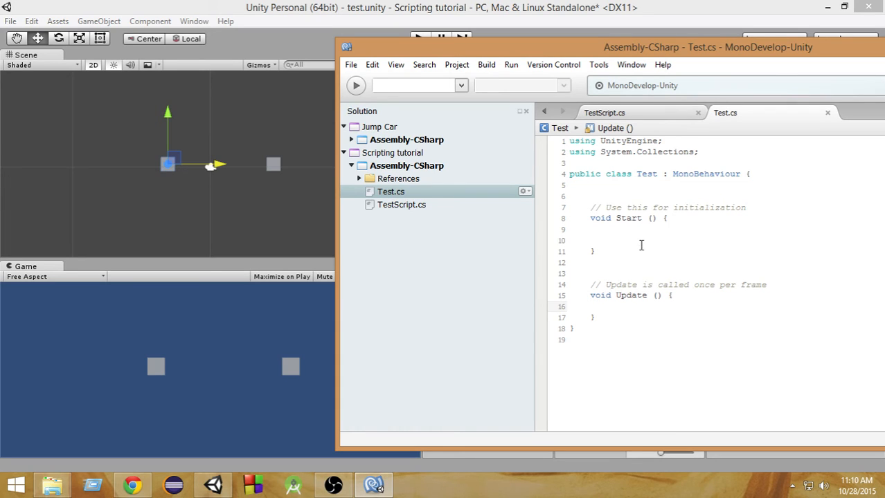
In Start(), write the condition if (this.gameObject.tag == "quad")
click(612, 306)
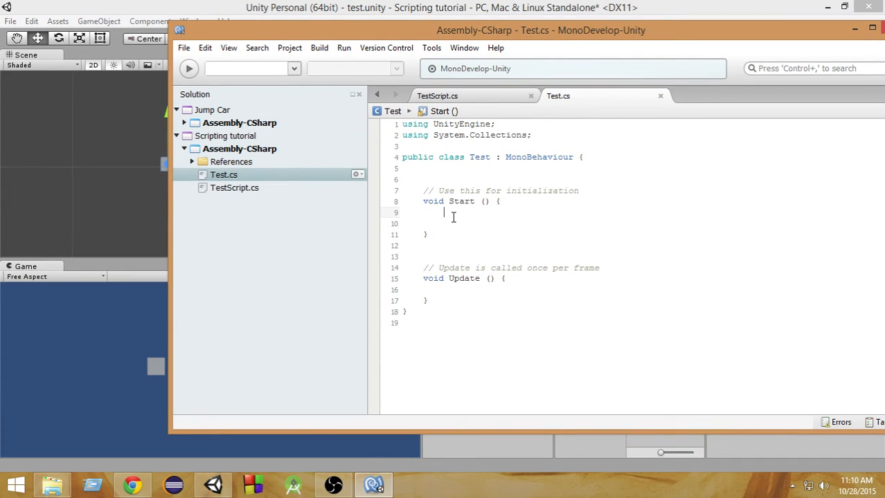
text(if)
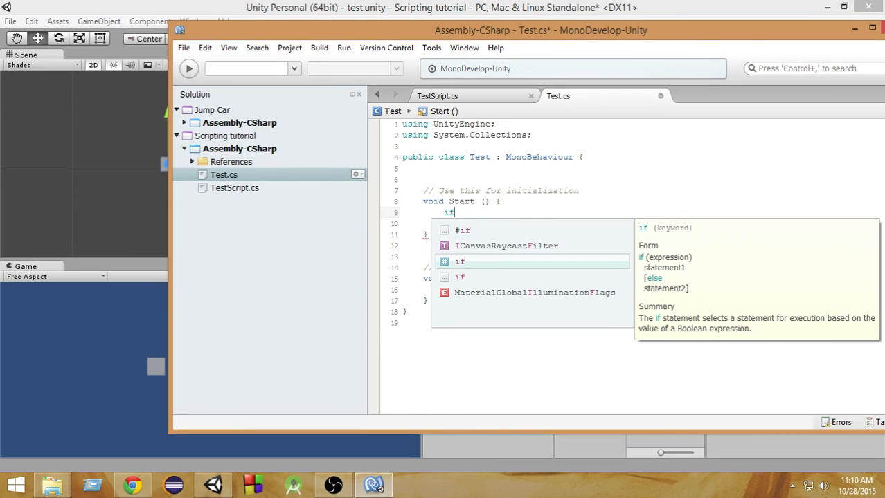
text((this.ga)
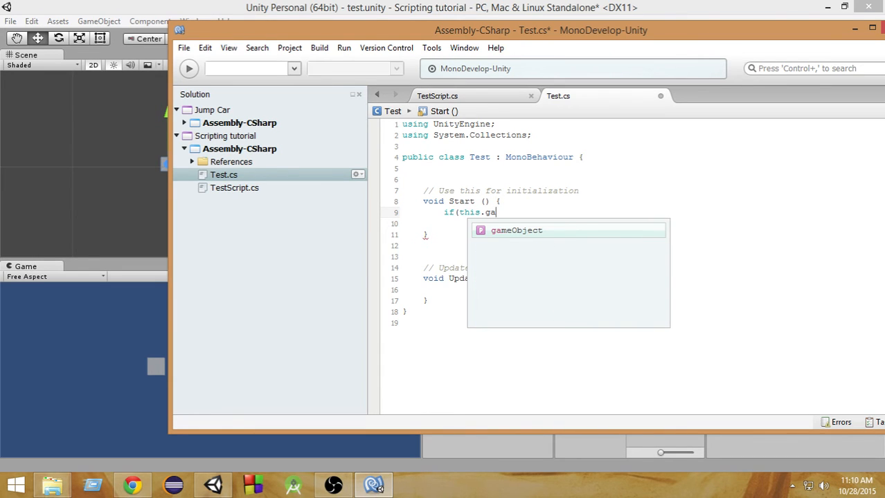
text(meObject)
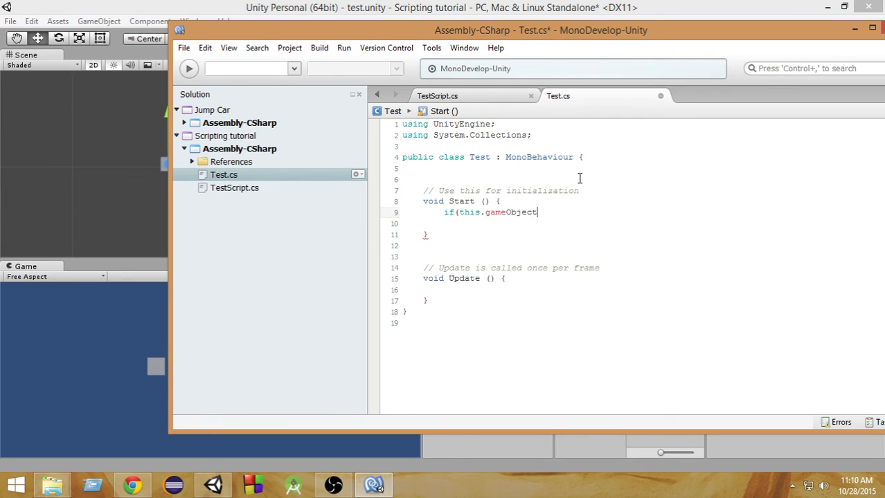
text(.t)
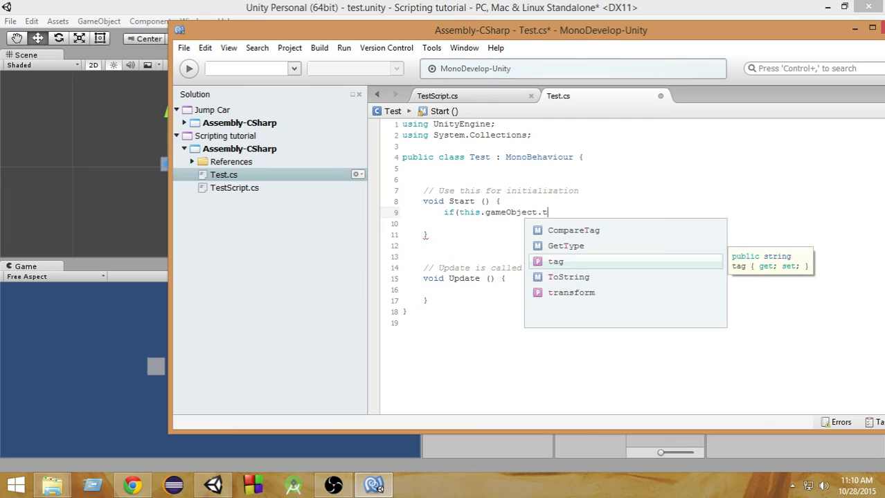
text(ag)
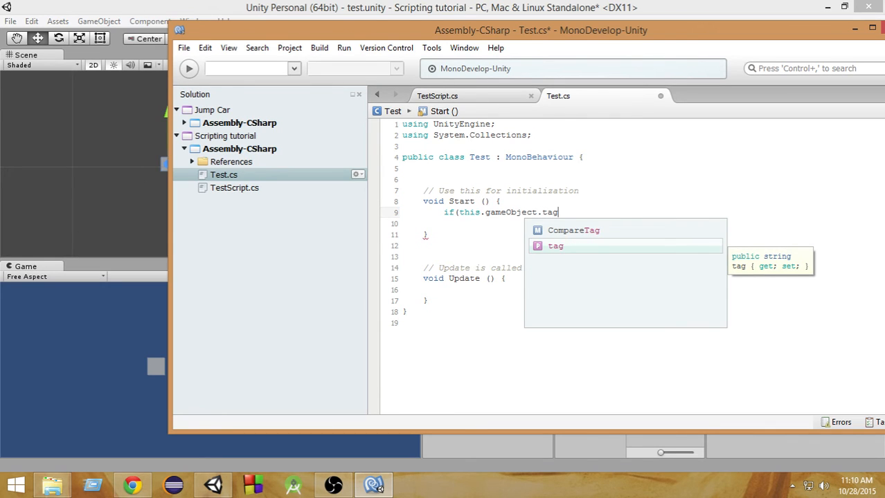
text(==)
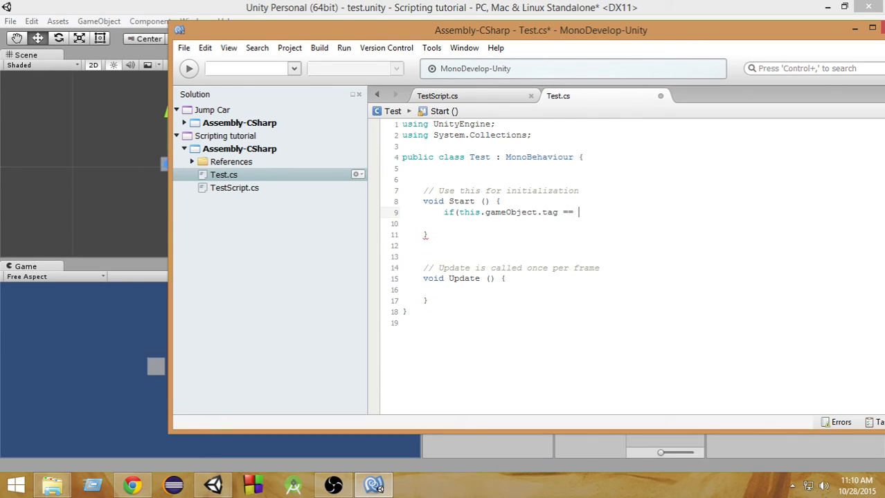
text(")
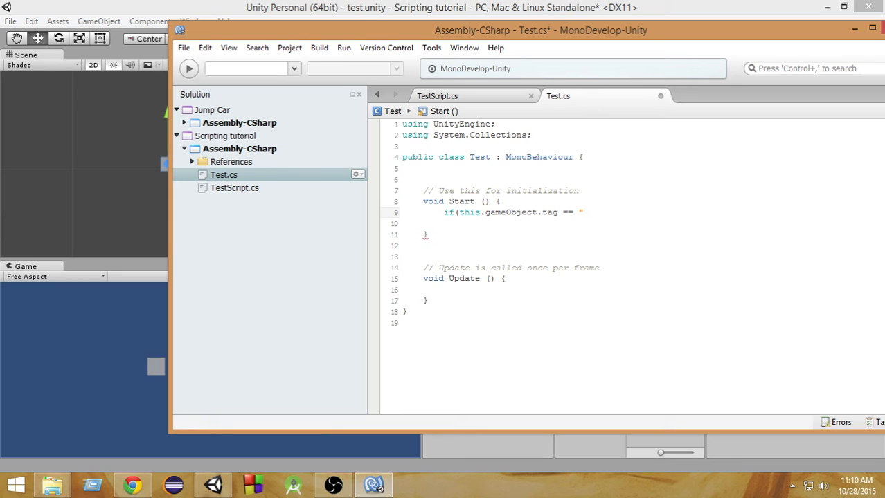
text(qua)
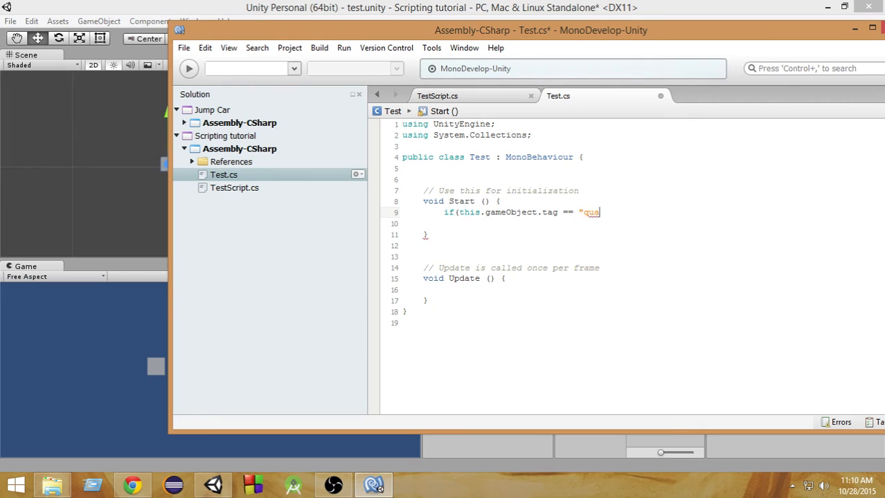
text(d"))
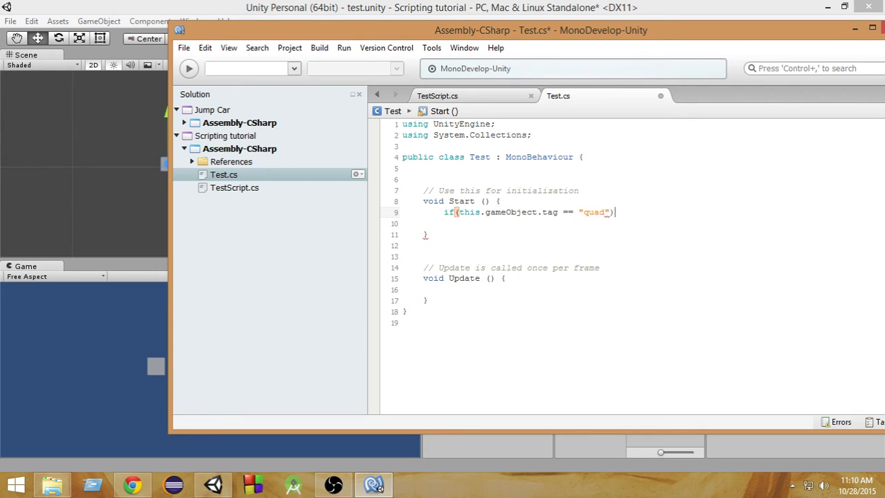
Inside the if block, add Debug.Log("It's a quad")
text({)
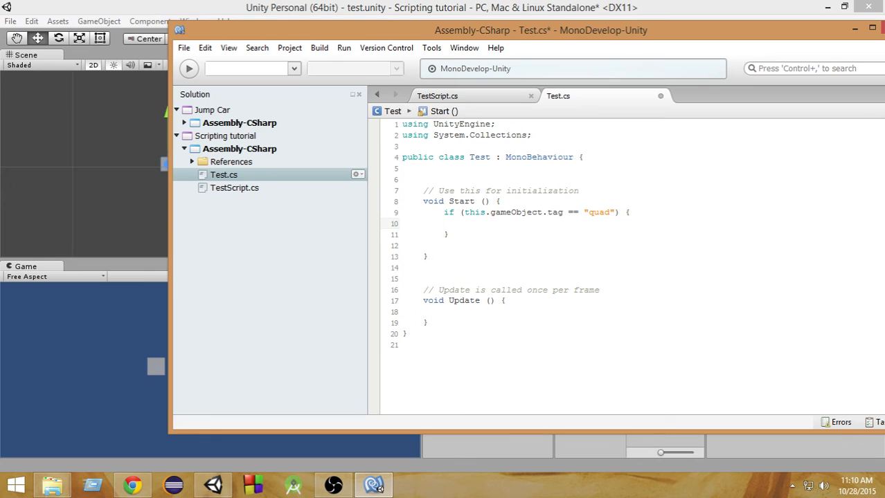
text(Debug.Log ()
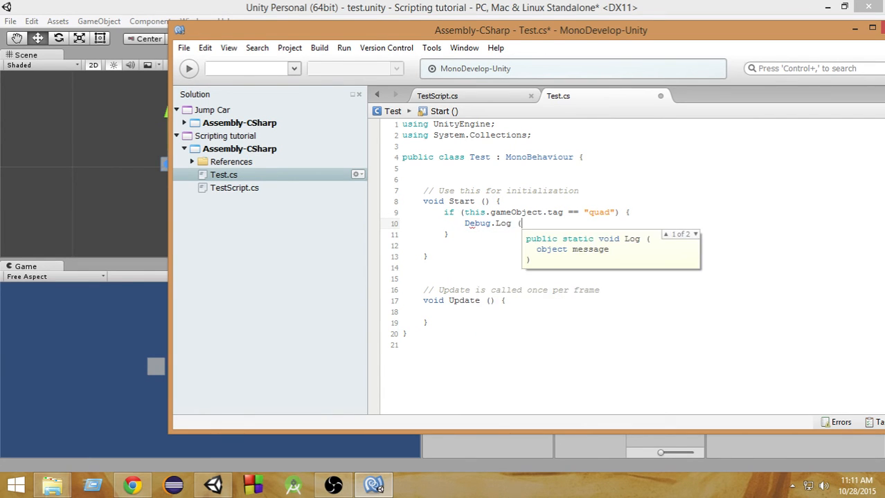
text("It's")
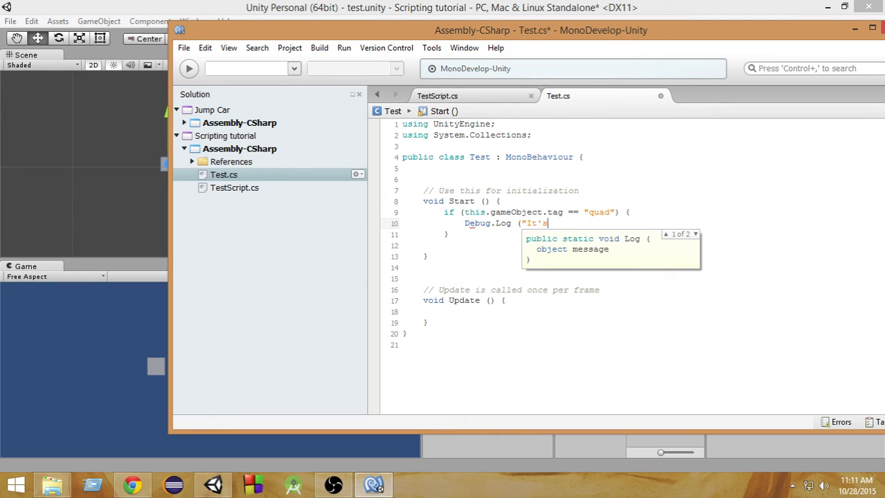
text(a quad)
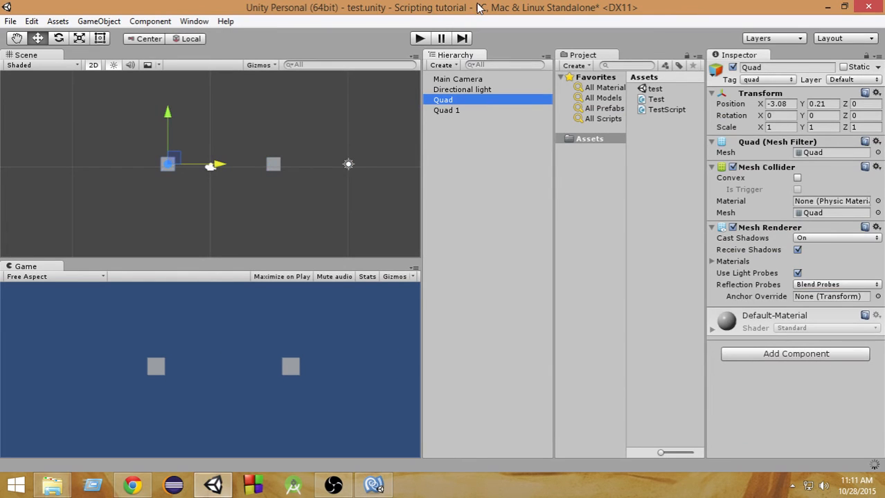
Select the Quad and attach the Test script to it, checking the code in MonoDevelop
click(446, 110)
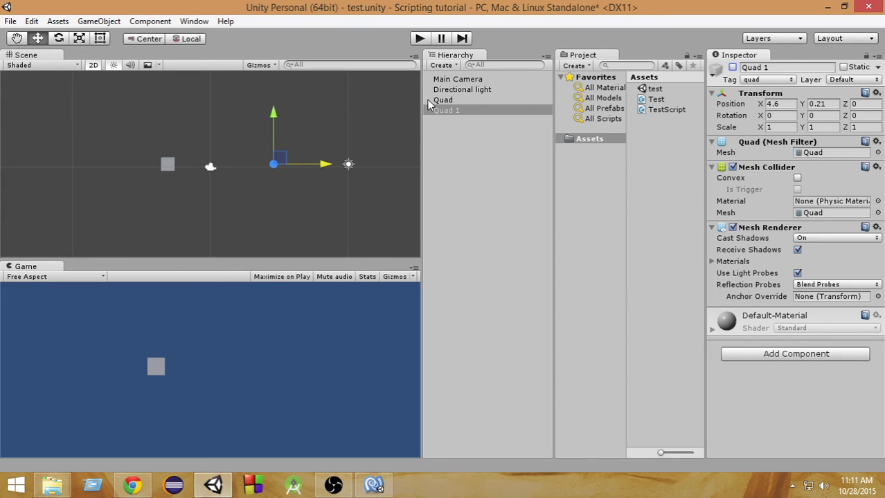
click(441, 100)
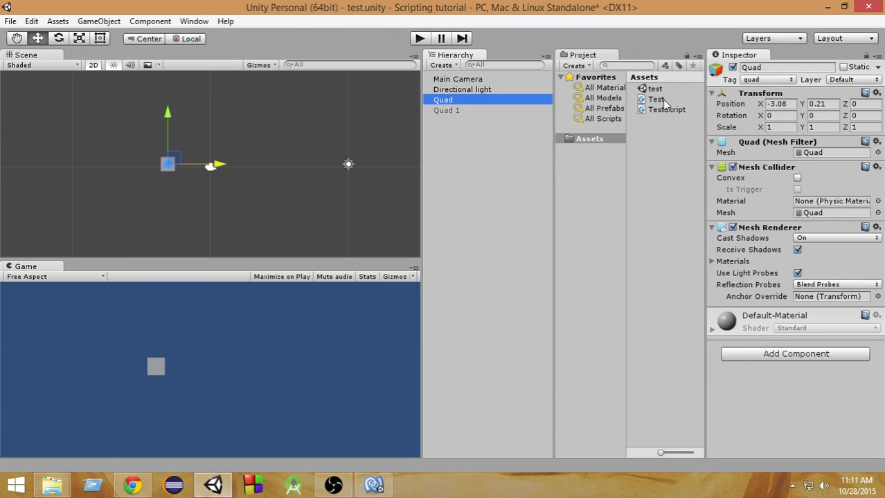
click(656, 98)
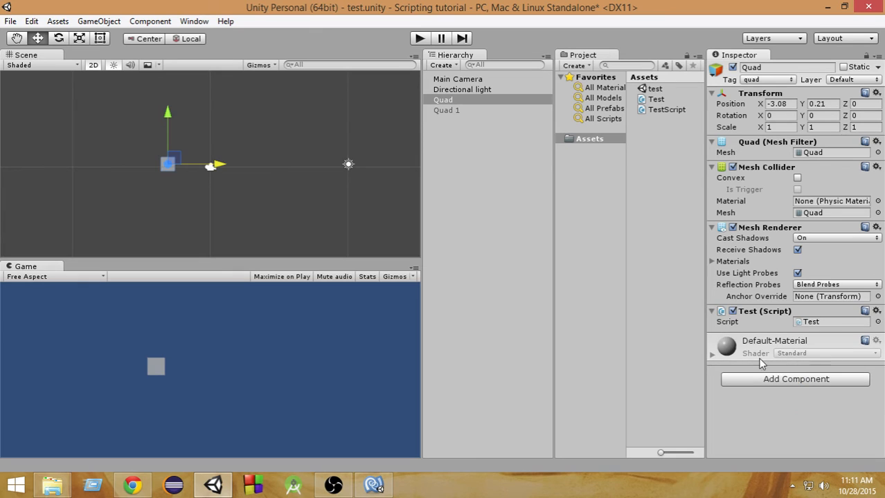
click(443, 100)
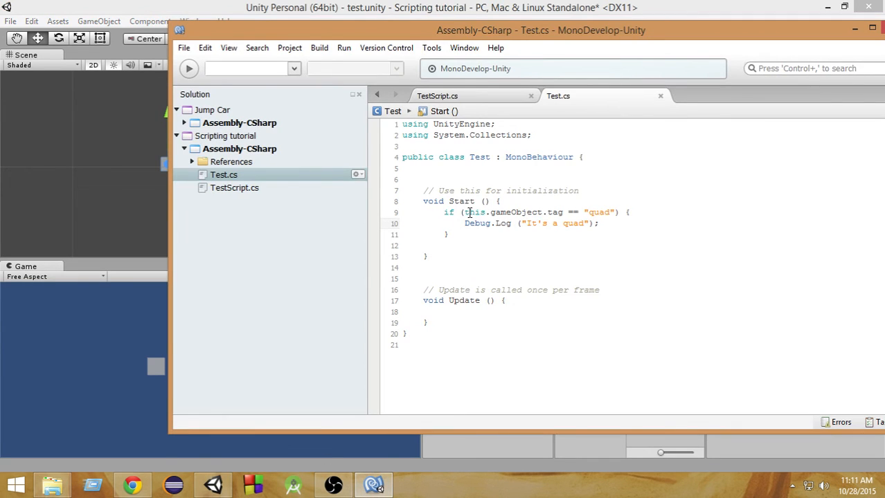
click(211, 485)
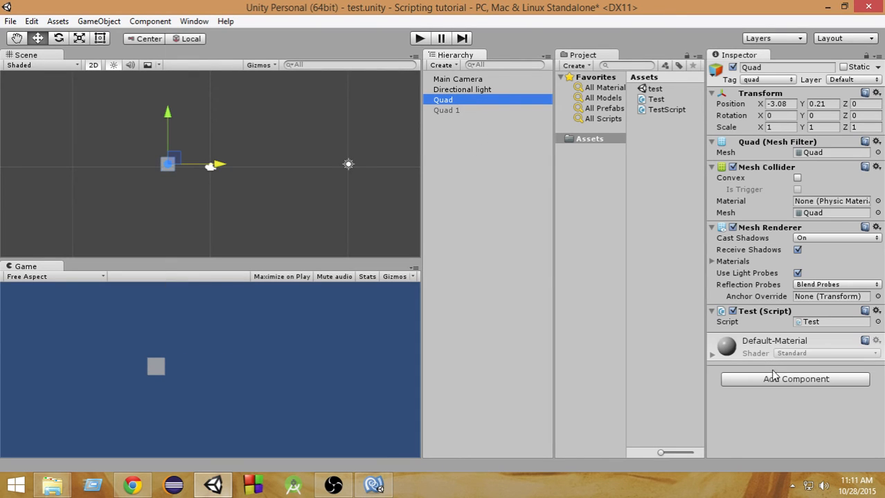
mouse_move(421, 37)
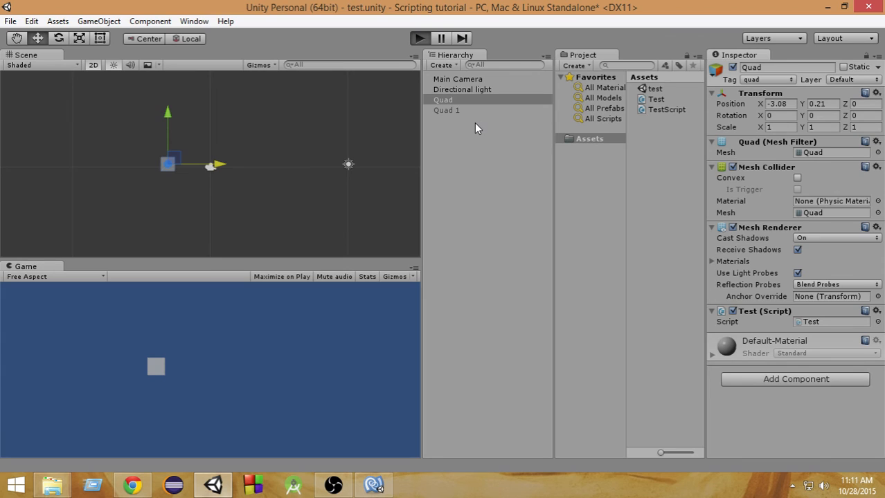
Play the scene so the console shows 'It's a quad'
click(415, 39)
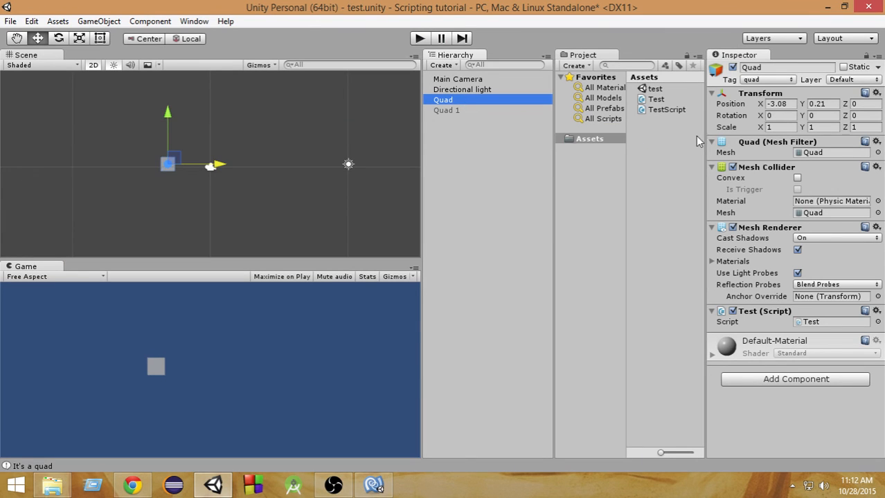
Change the Quad's tag to Player and play the scene again; no 'It's a quad' log appears
click(772, 79)
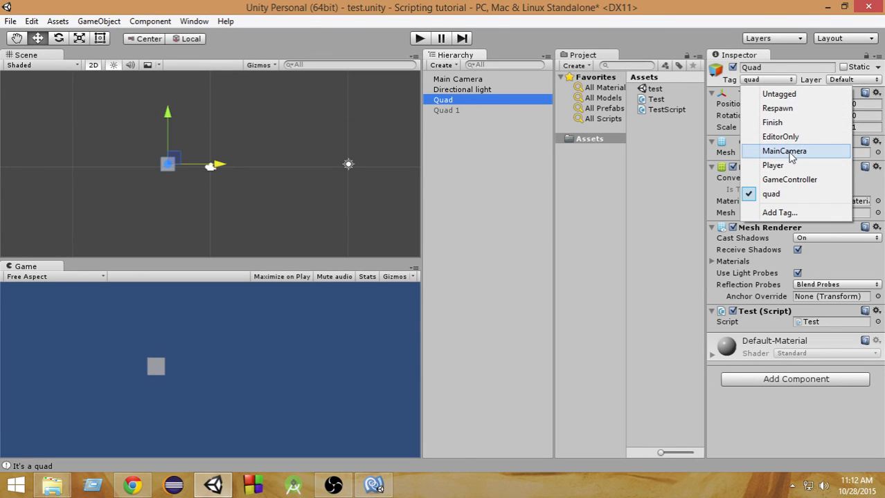
mouse_move(795, 166)
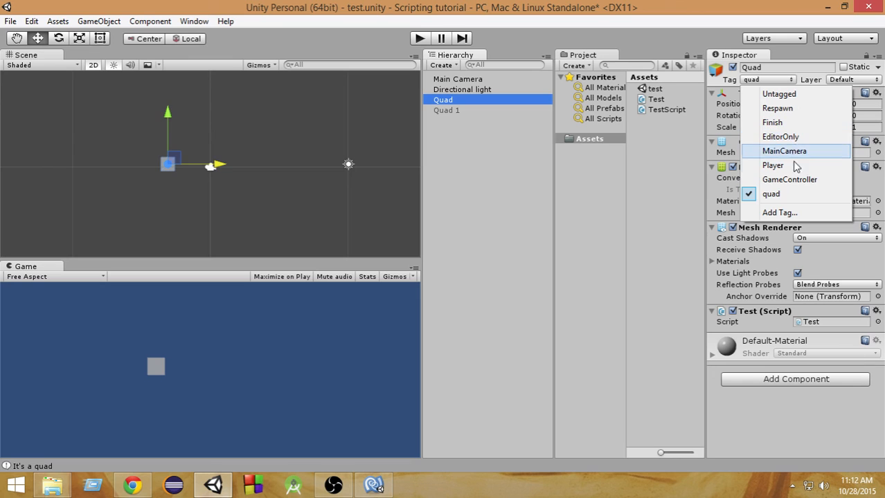
click(772, 166)
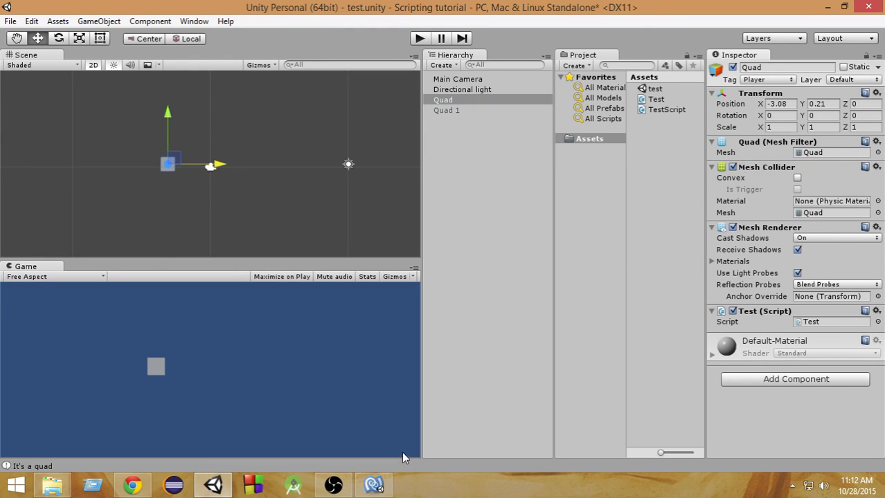
mouse_move(418, 40)
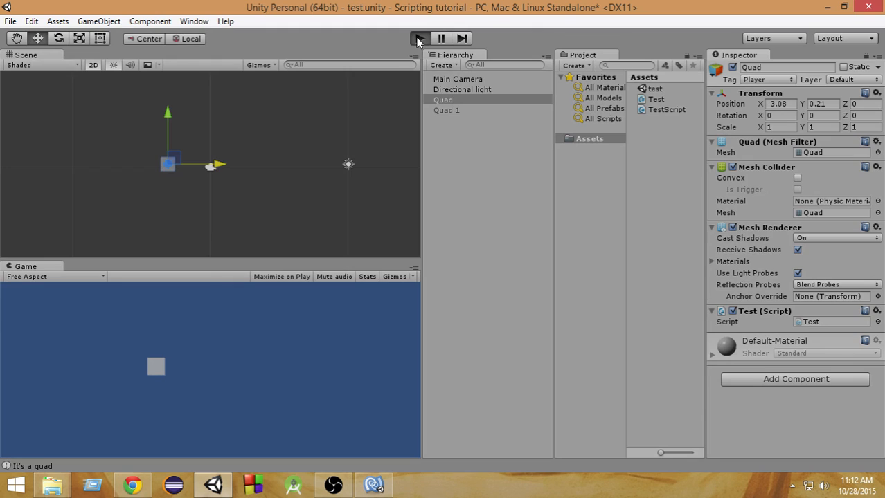
click(418, 39)
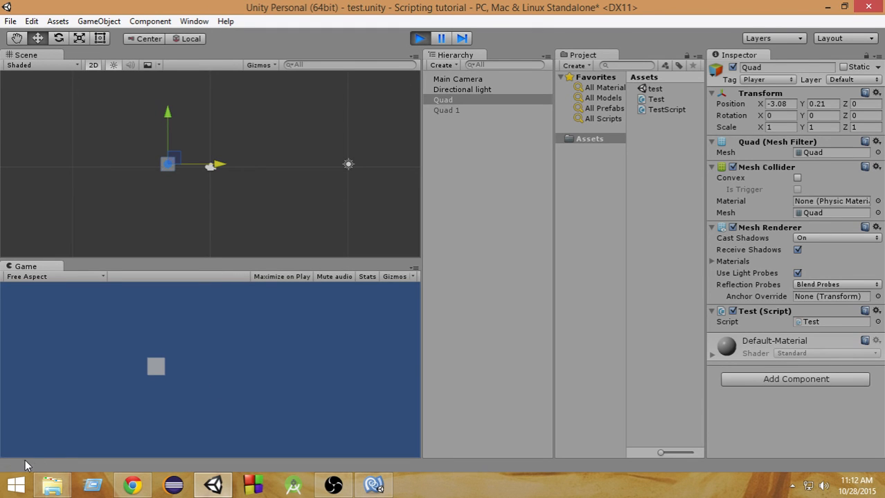
Choose an entry from the Window menu of editor windows
click(194, 21)
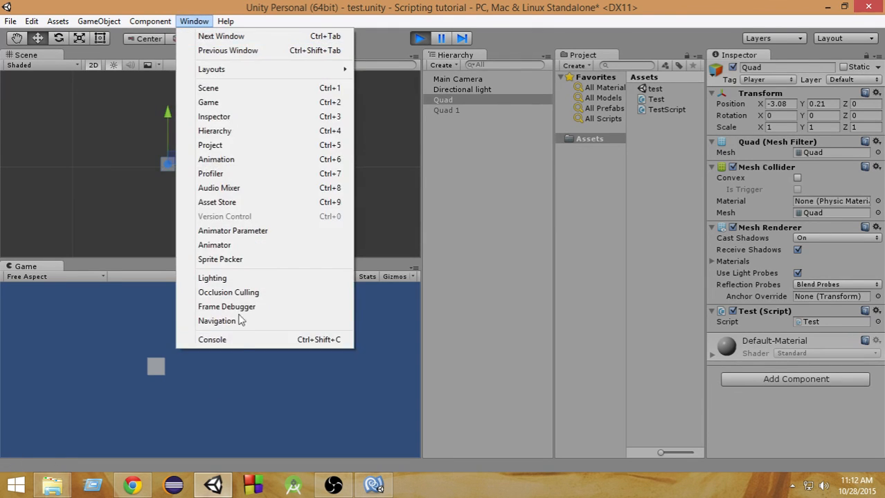
click(212, 339)
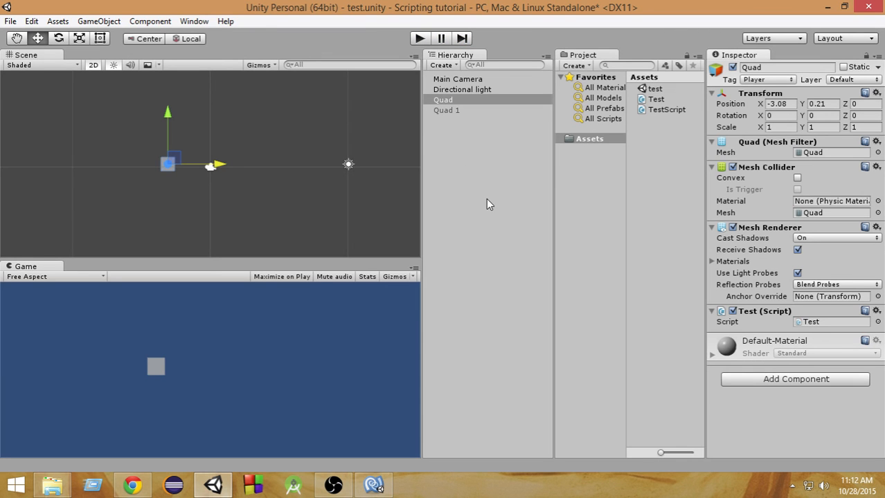
mouse_move(487, 183)
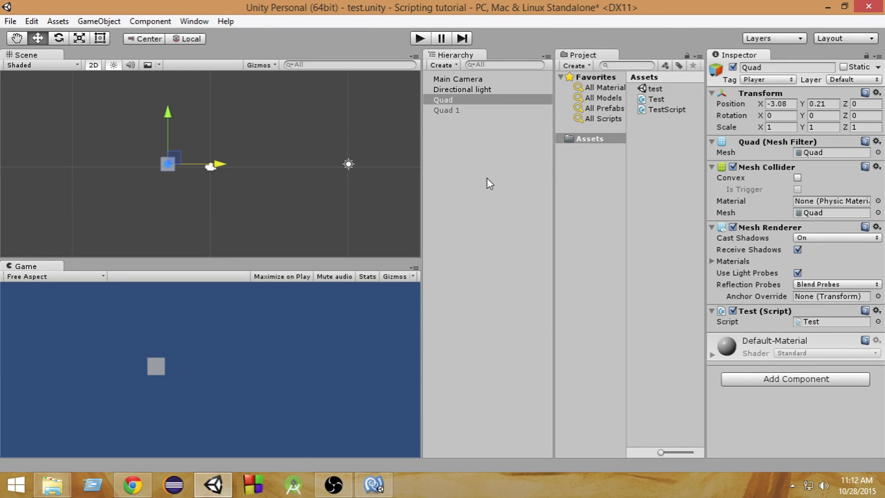